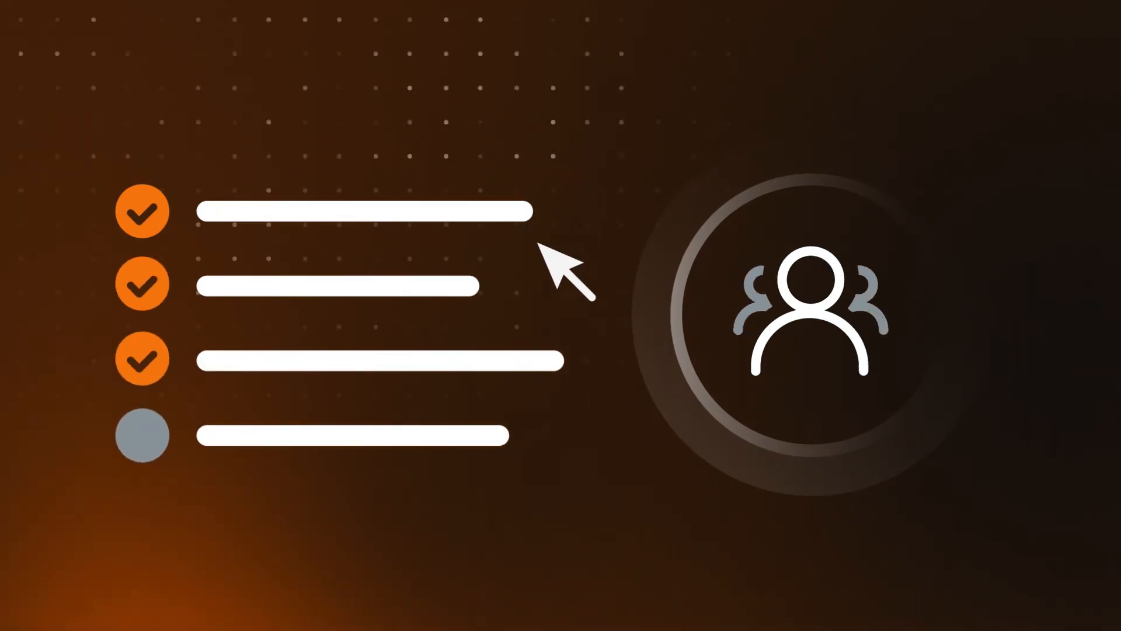
- Check off the fourth checklist item so all four show orange check marks
left_click(141, 434)
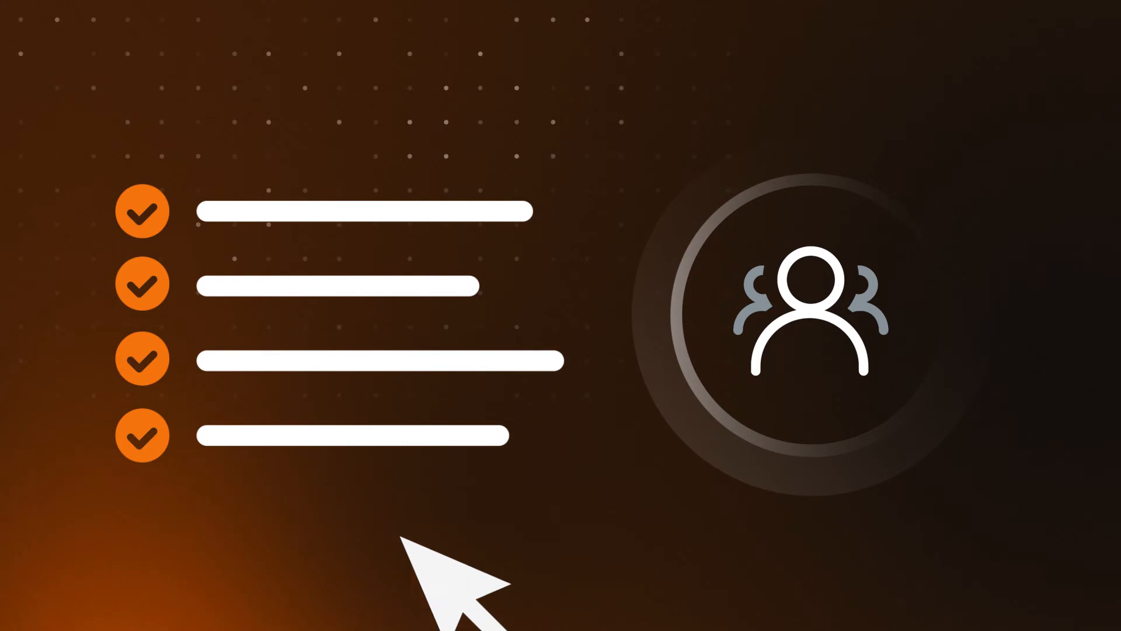